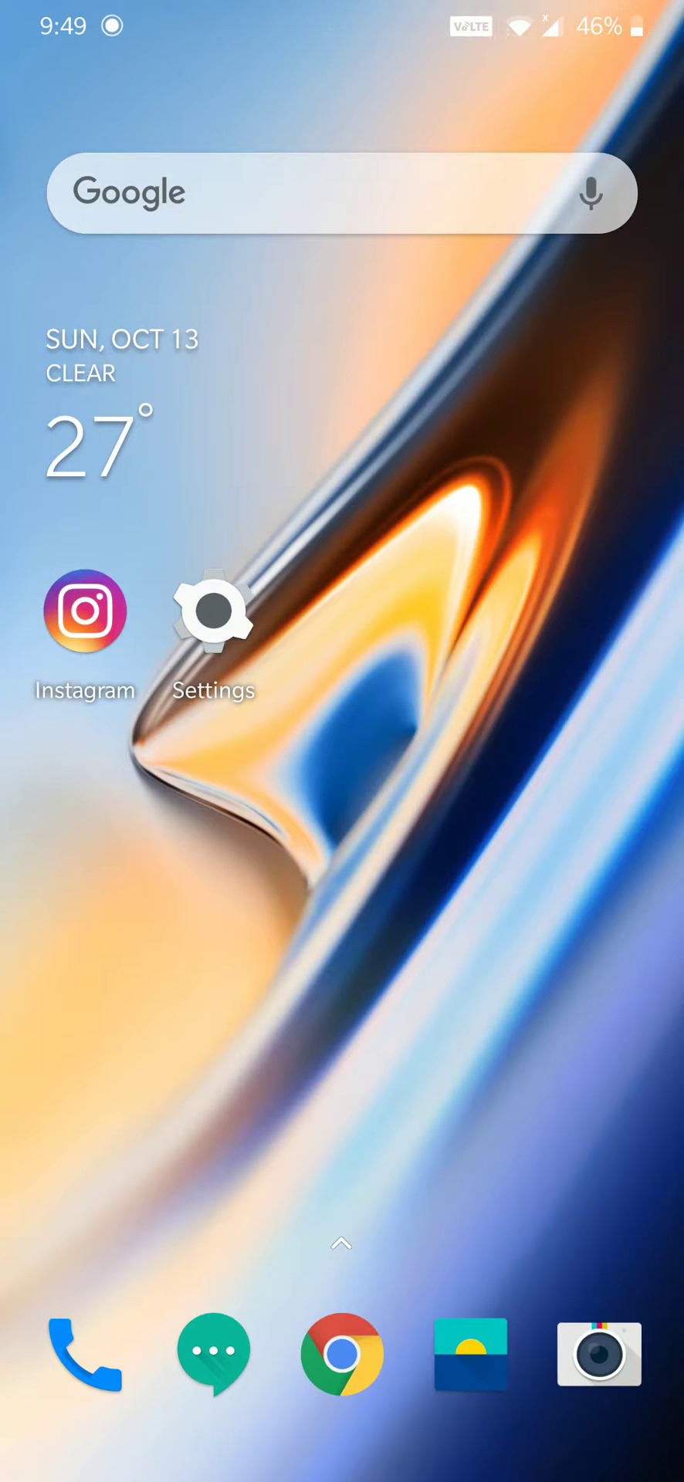
Check the Instagram profile's current light appearance, then return to the home screen.
left_click(211, 610)
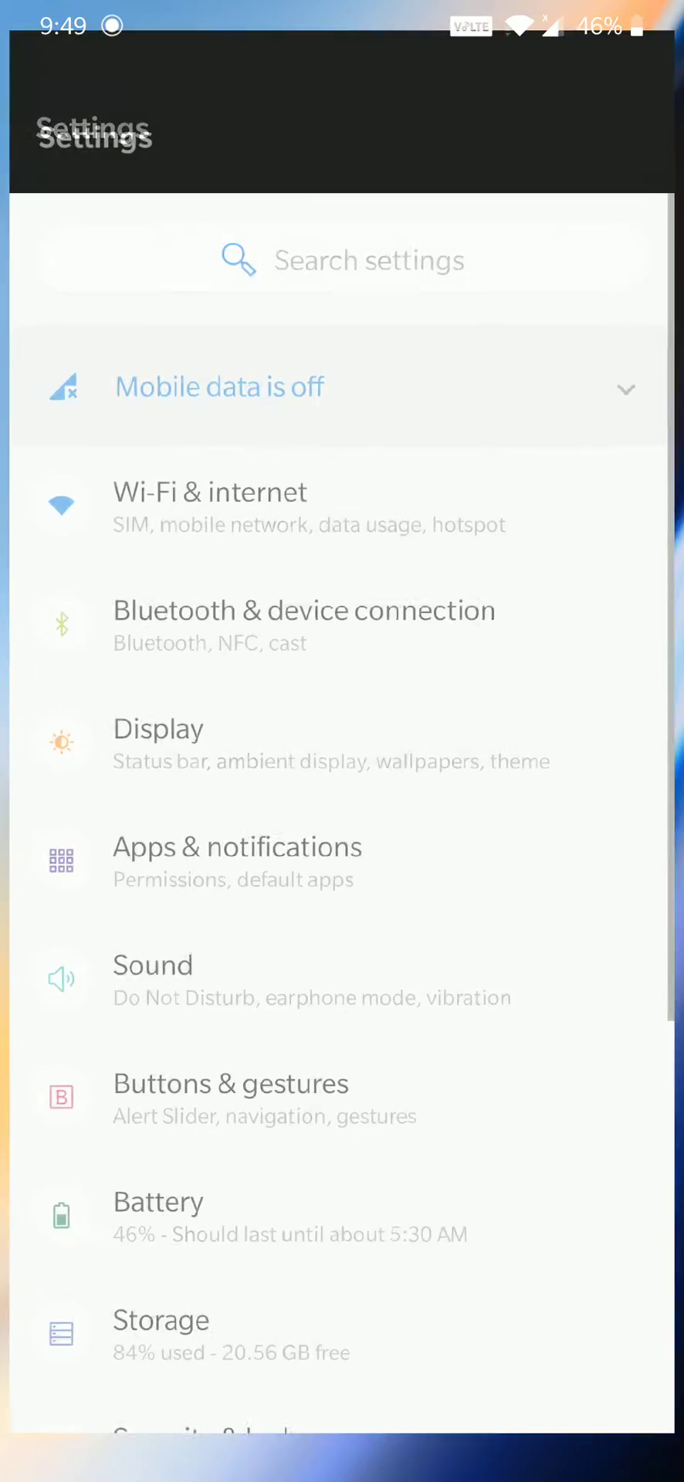
left_click(157, 727)
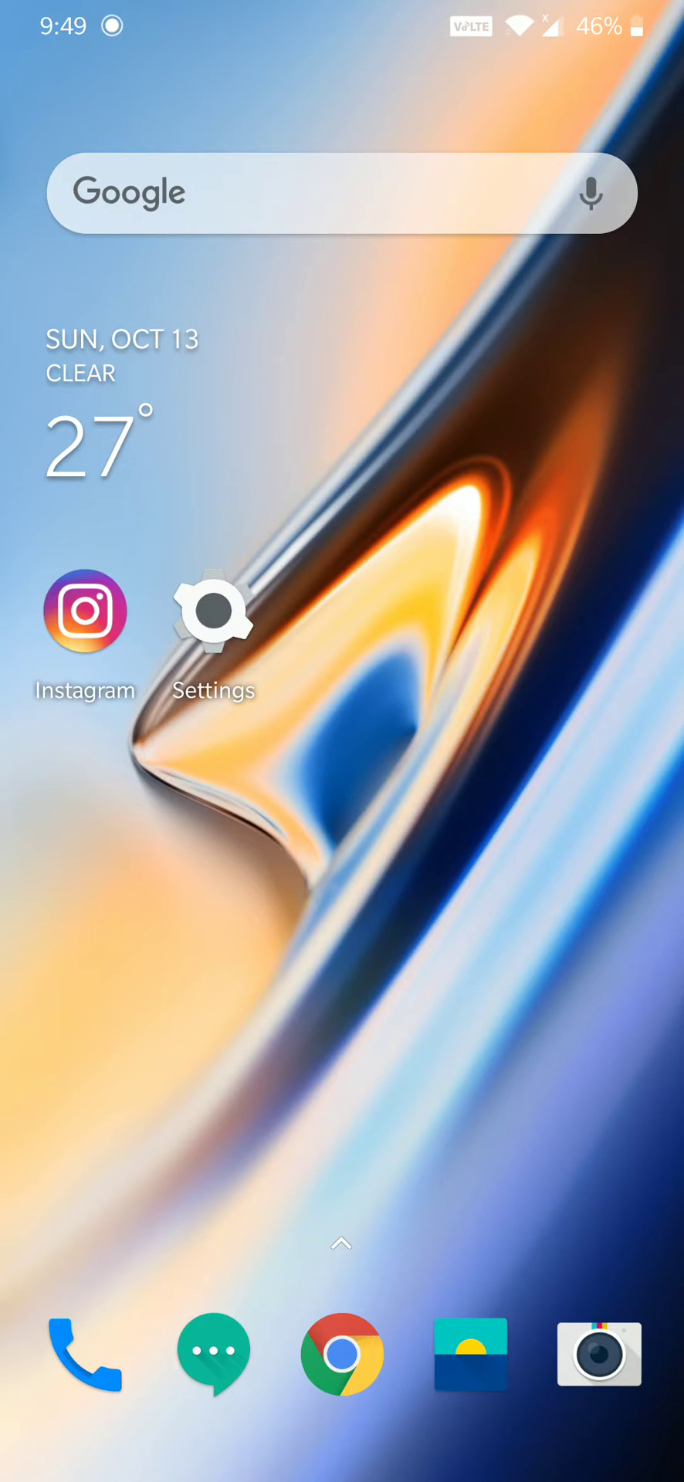
left_click(85, 610)
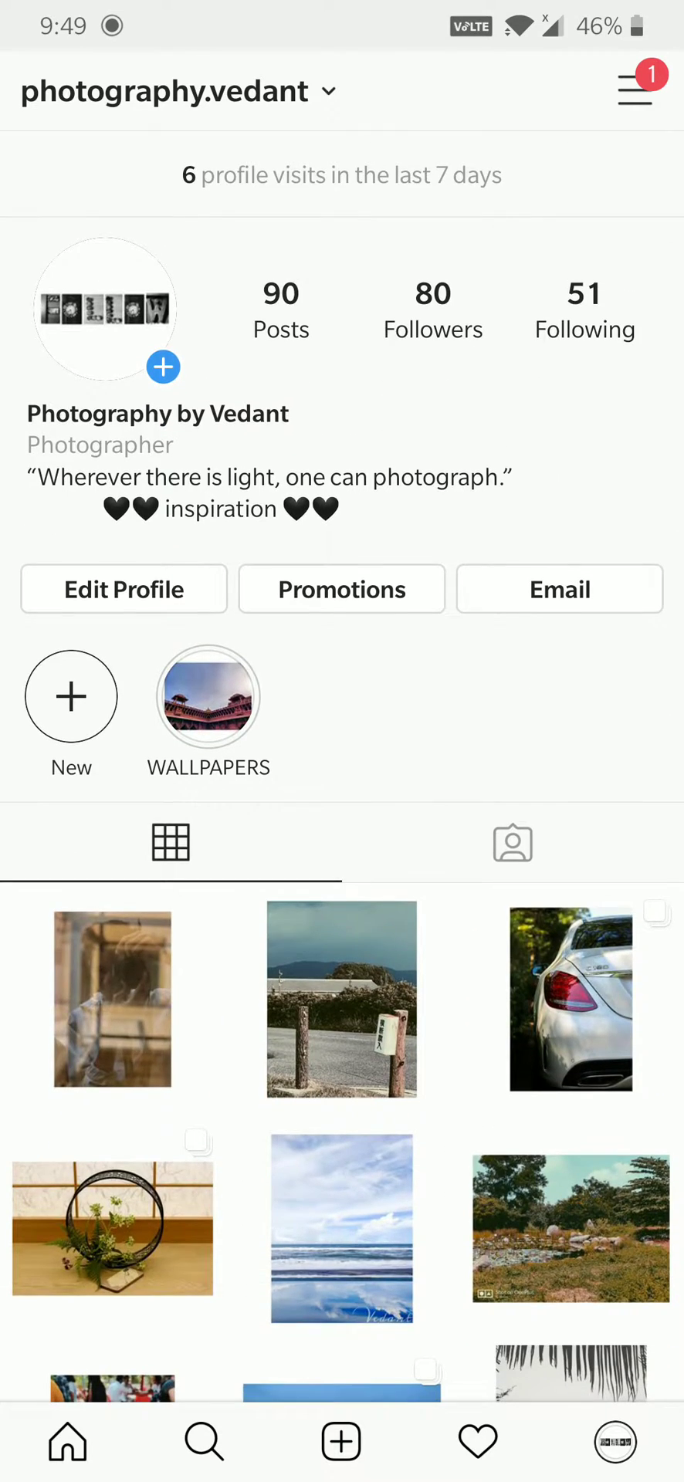
key("home")
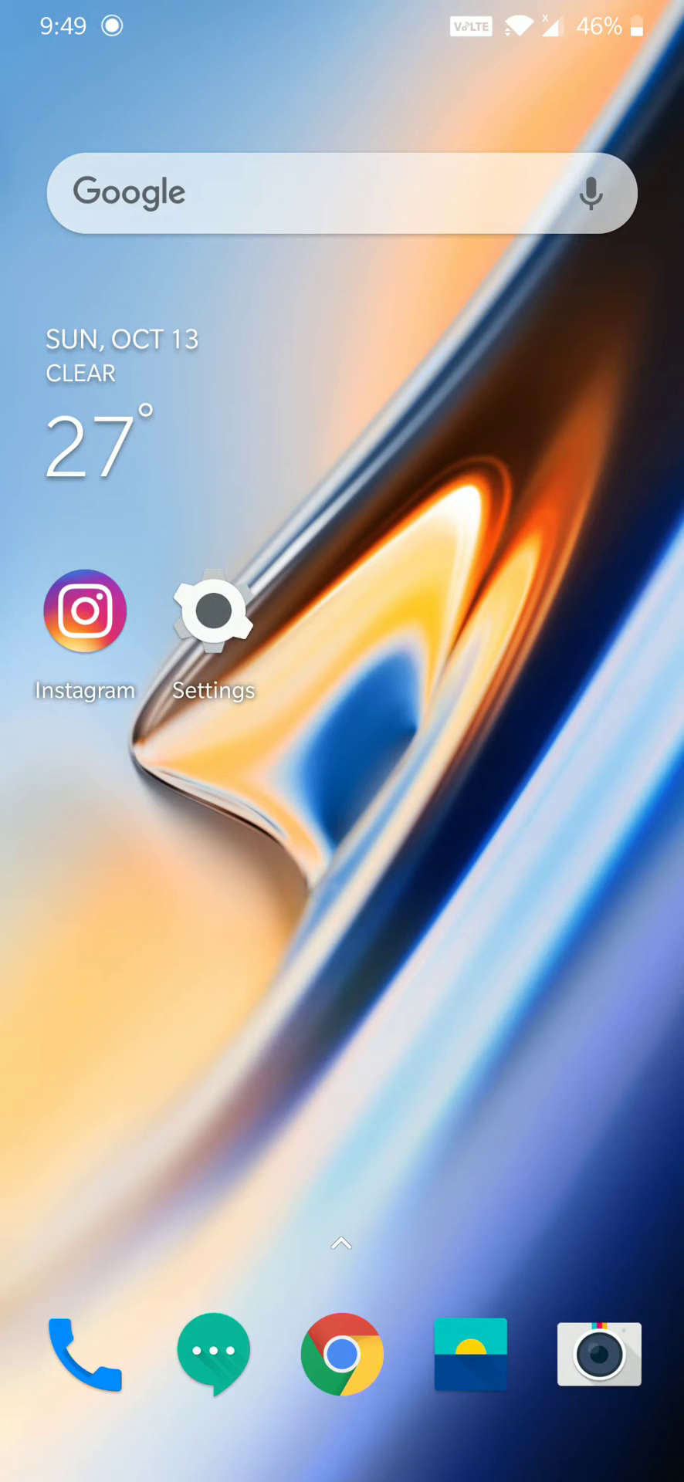
Tap Build number in About phone until developer mode unlocks, then enter Developer options.
left_click(211, 610)
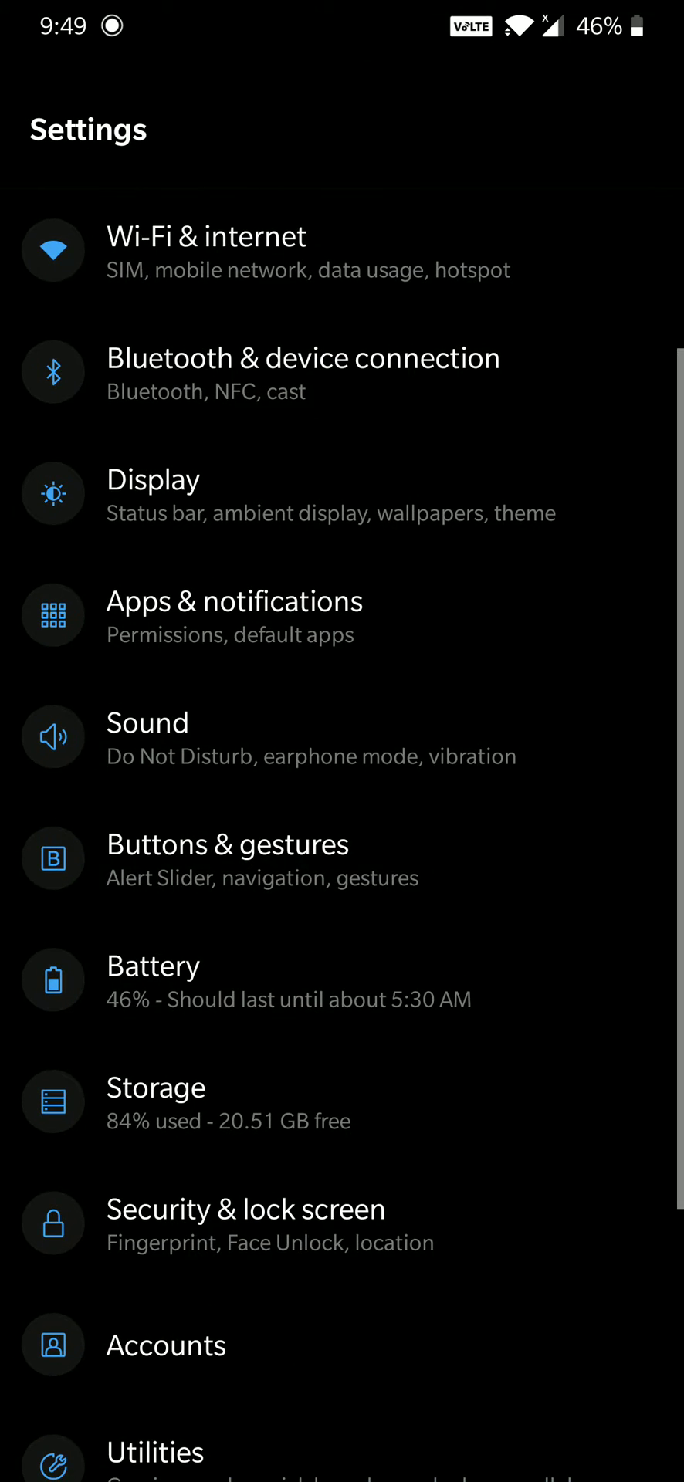
scroll("down", 3)
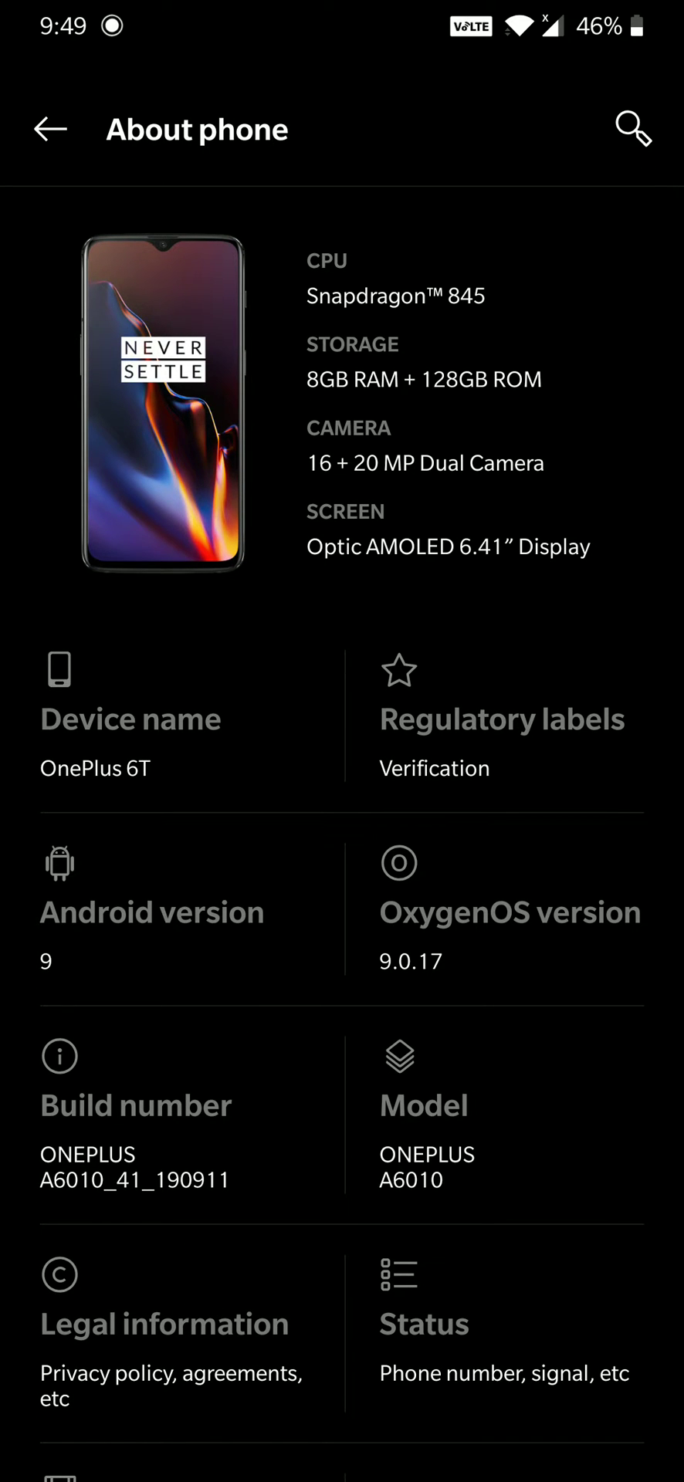
left_click(135, 1135)
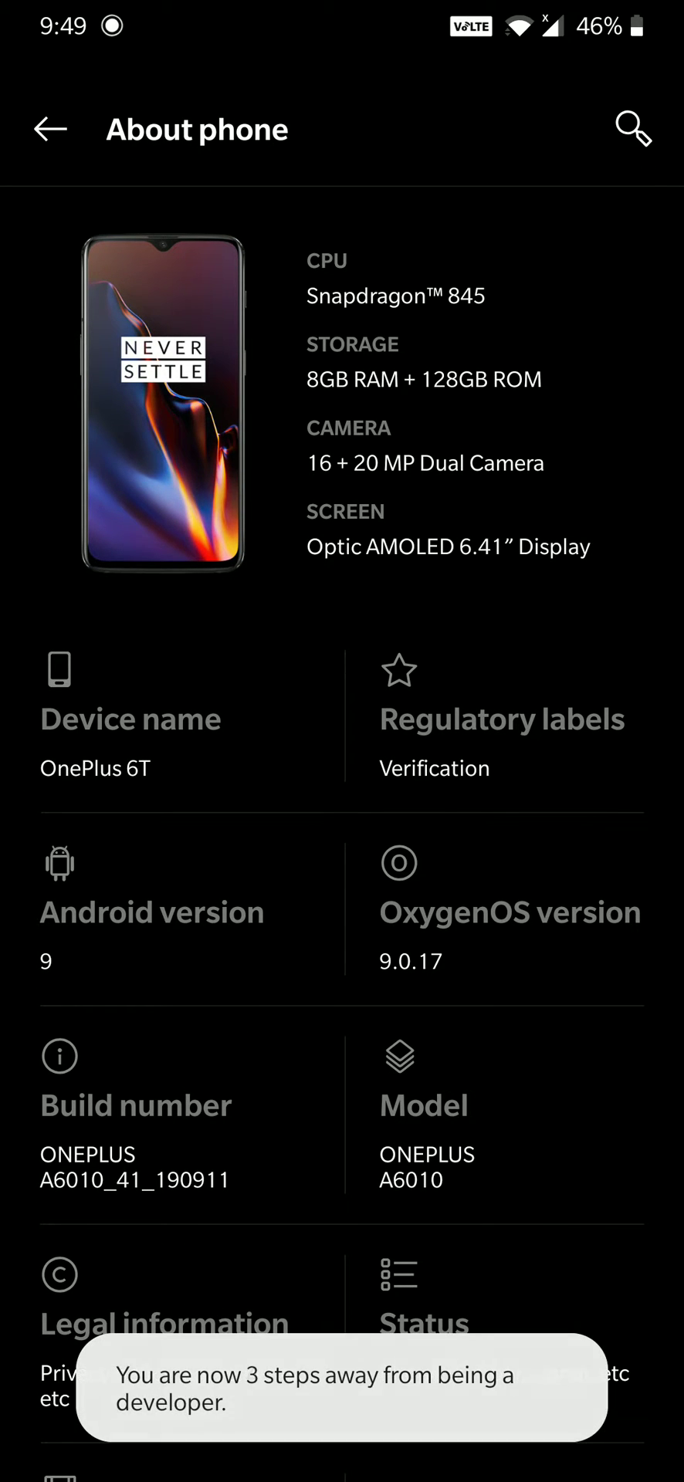
left_click(134, 1167)
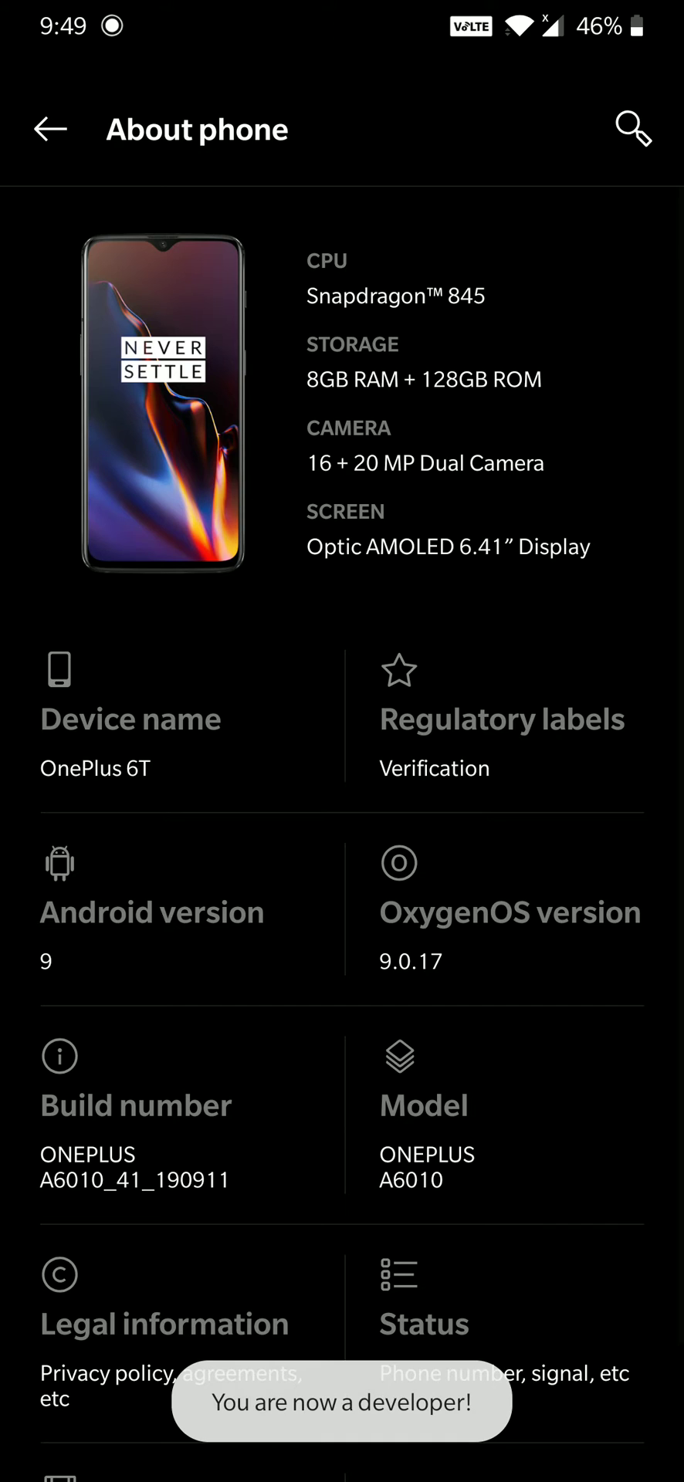
left_click(49, 128)
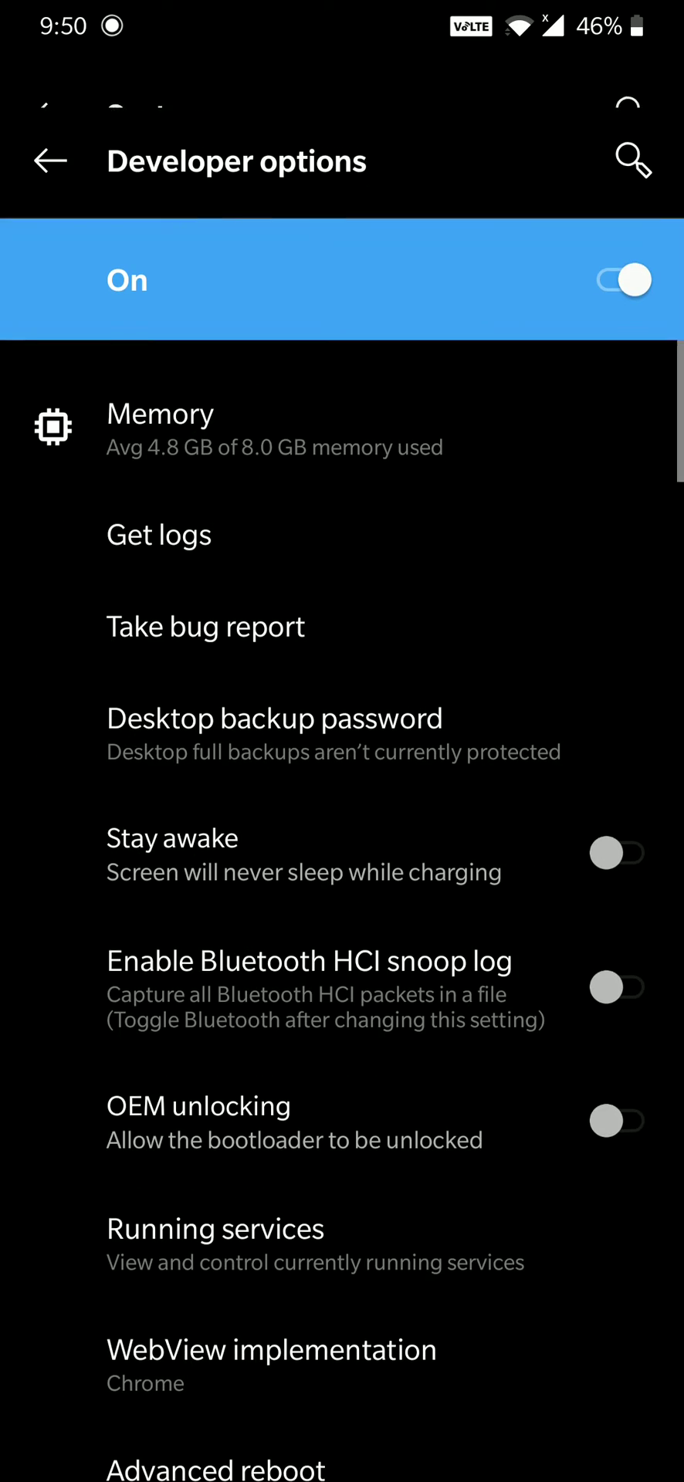
Set Night mode to Always on in Developer options and reopen Instagram to see the dark profile.
scroll("down", 3)
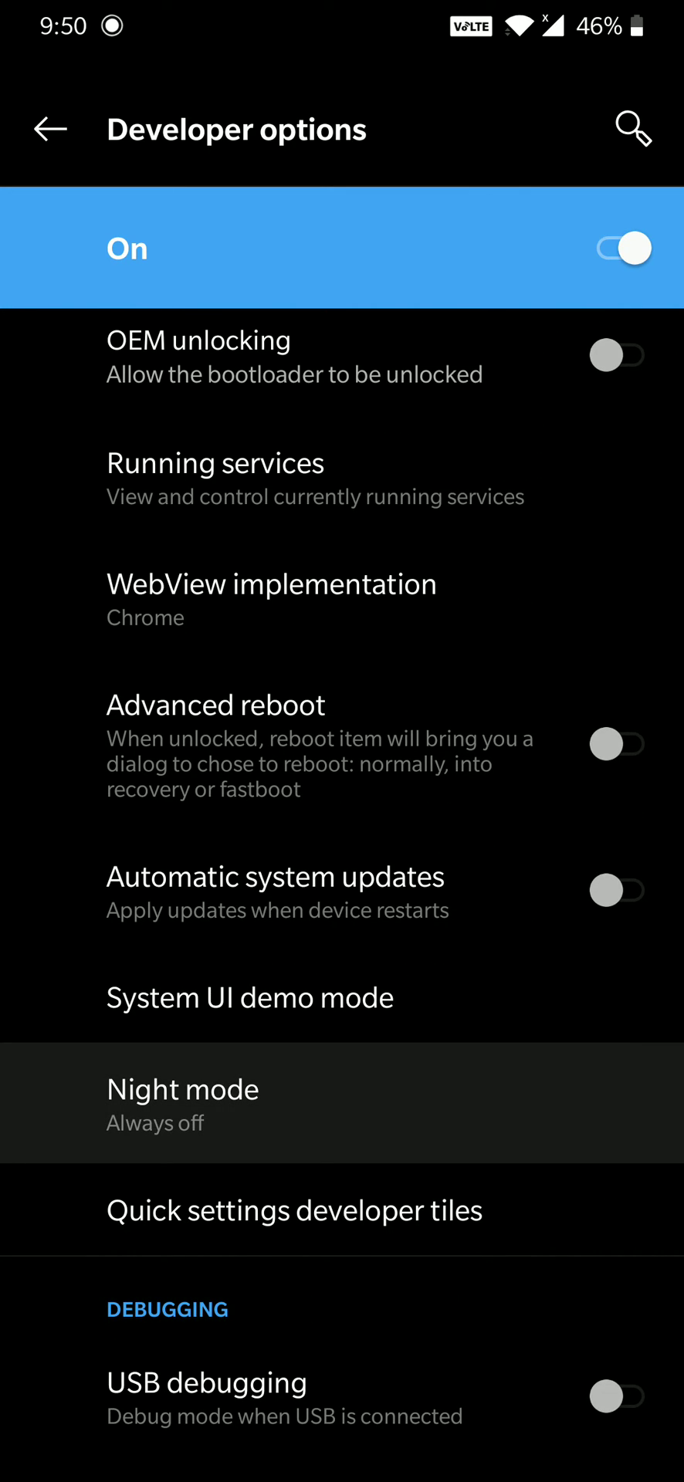
left_click(183, 1103)
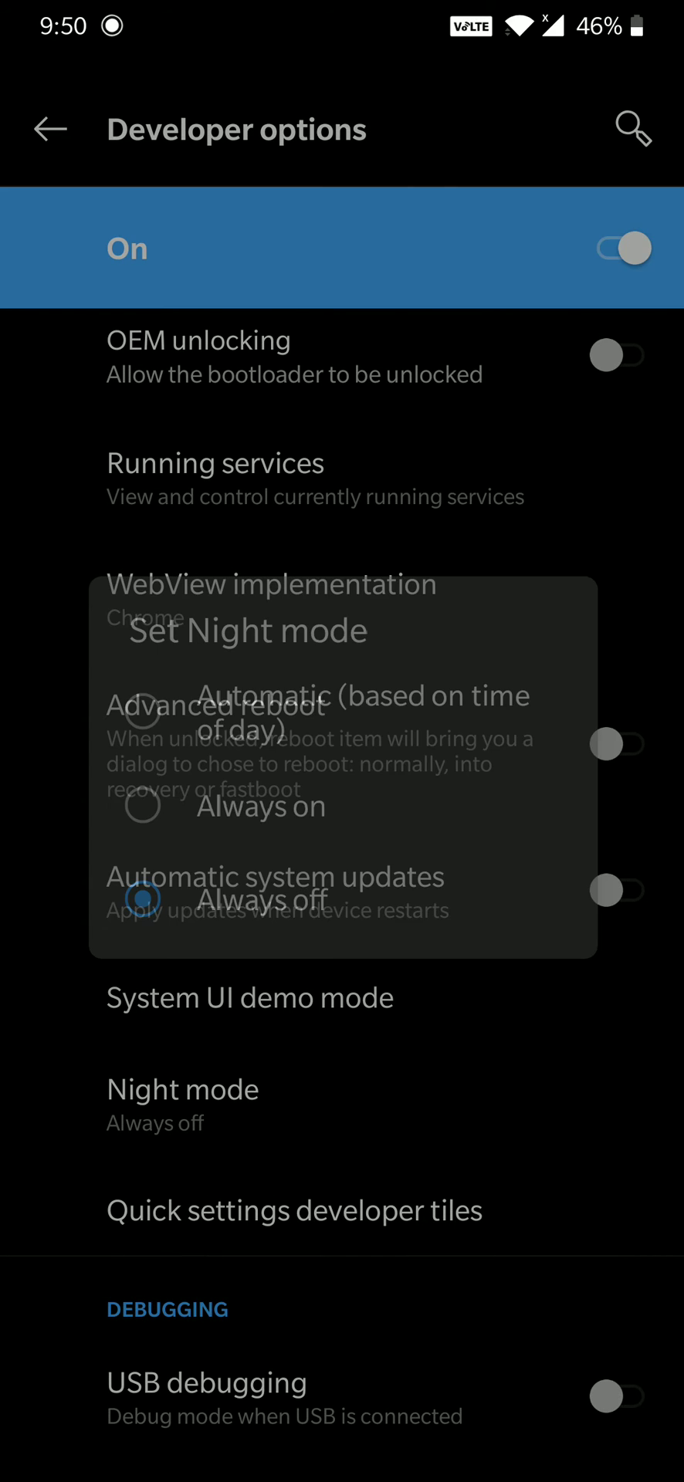
key("HOME")
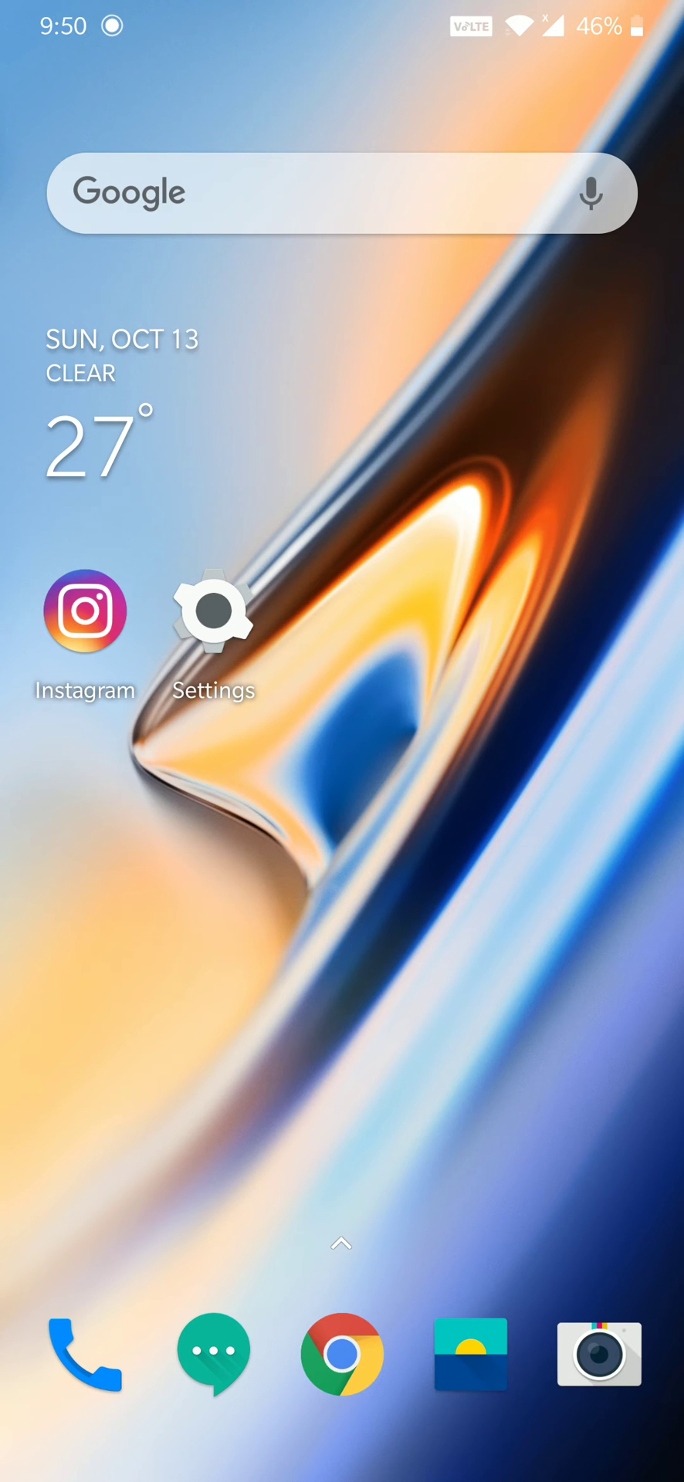
left_click(84, 616)
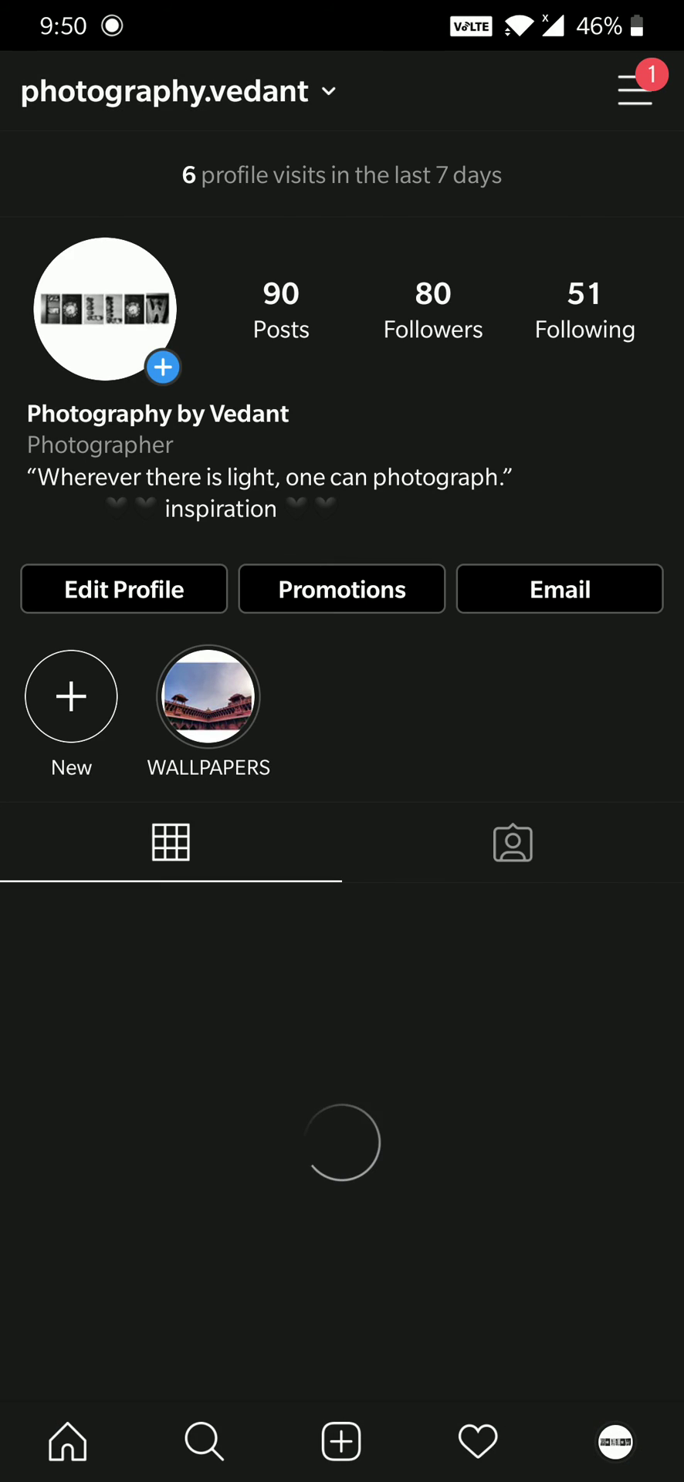